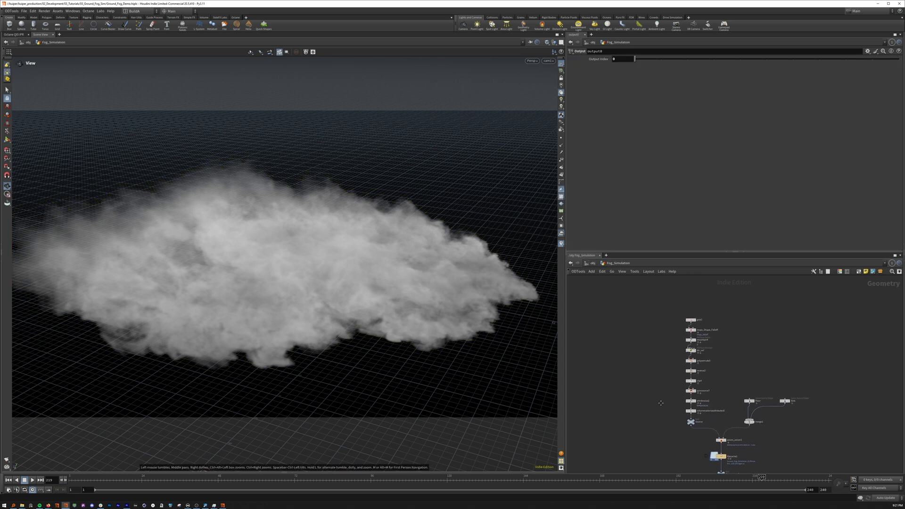
Display the grid, spherical falloff and noise-displaced terrain, then look across the ground patches
{"action": "left_click", "coordinate": [711, 310]}
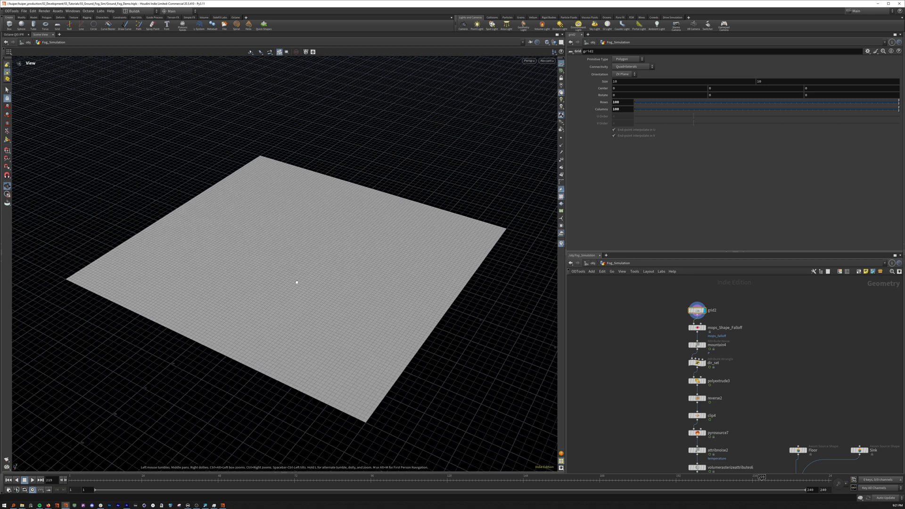
{"action": "left_click", "coordinate": [696, 327]}
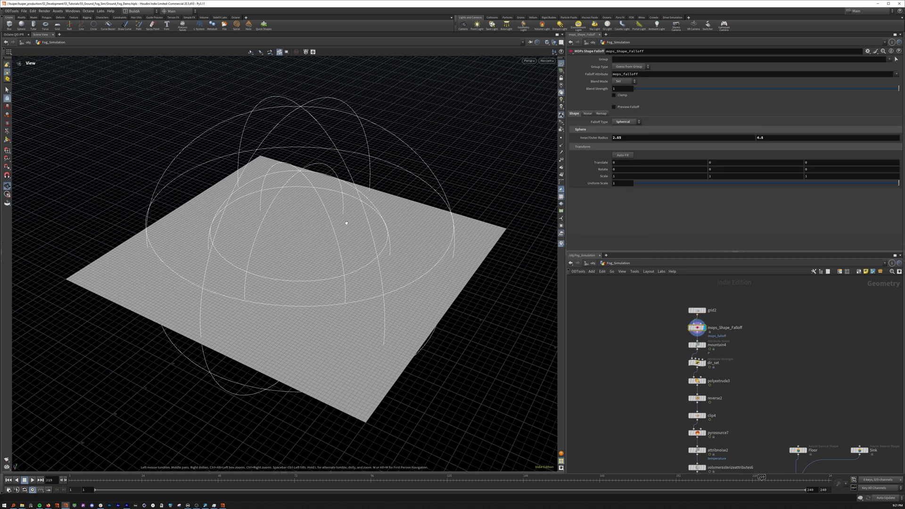
{"action": "left_click", "coordinate": [717, 345]}
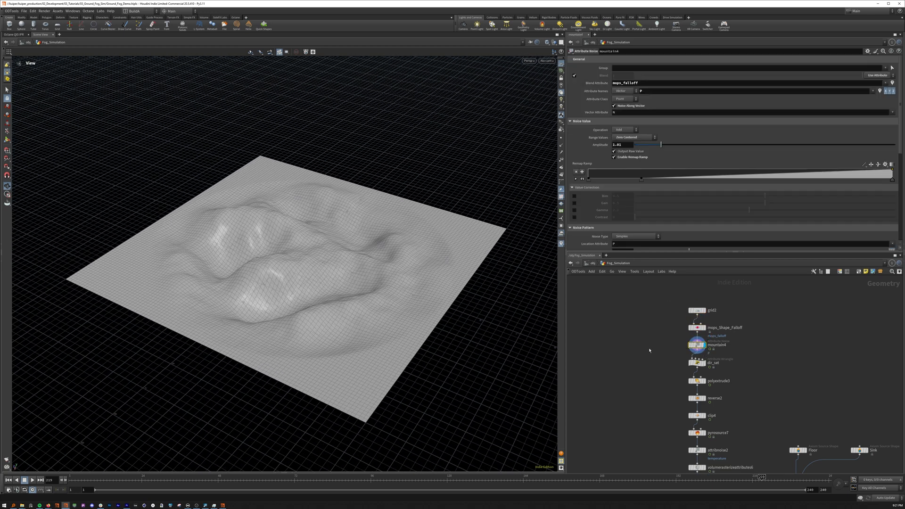
{"action": "left_click_drag", "start_coordinate": [283, 260], "coordinate": [283, 283]}
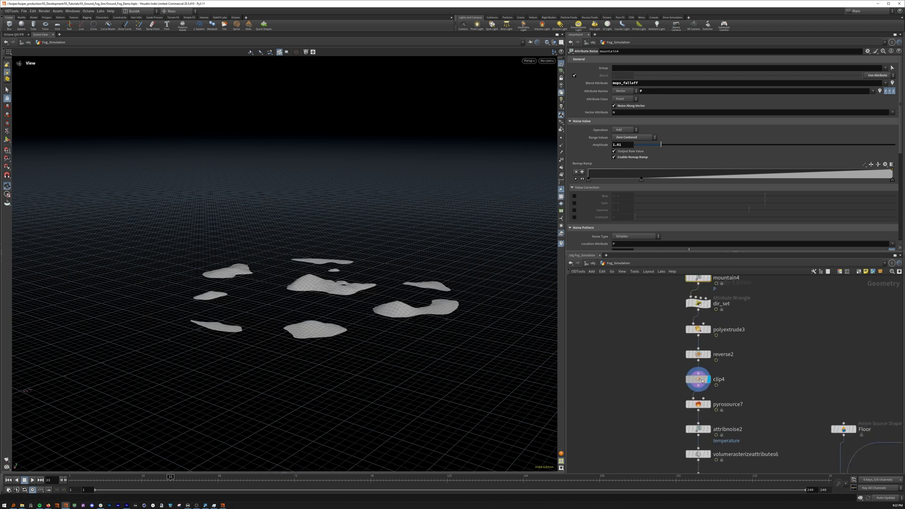
{"action": "left_click", "coordinate": [698, 380]}
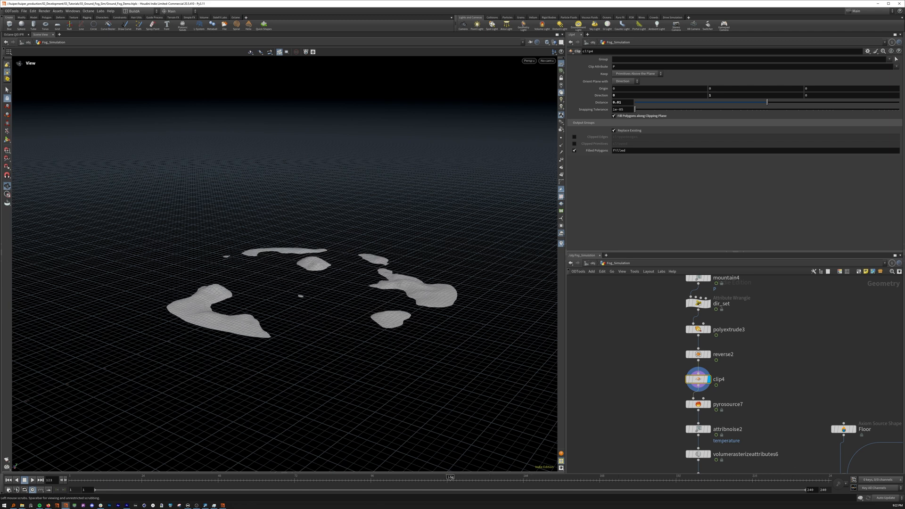
{"action": "left_click", "coordinate": [697, 303]}
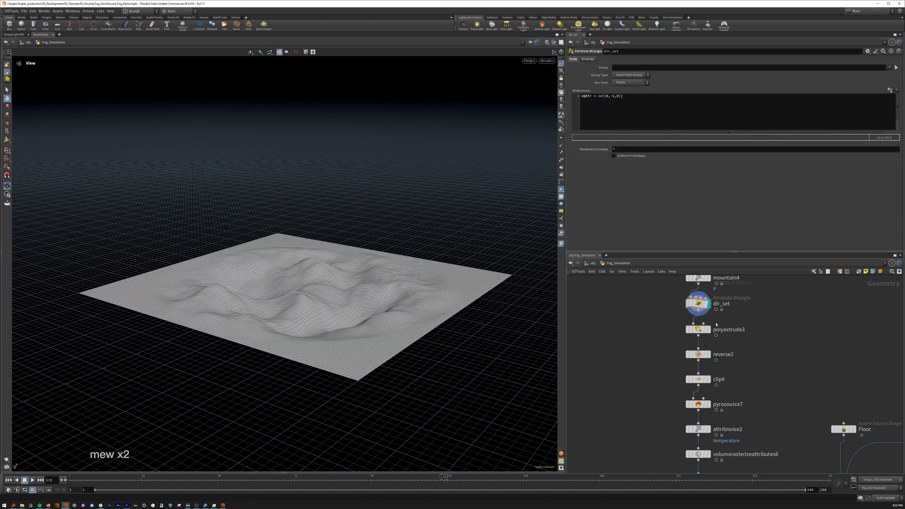
{"action": "left_click", "coordinate": [699, 329]}
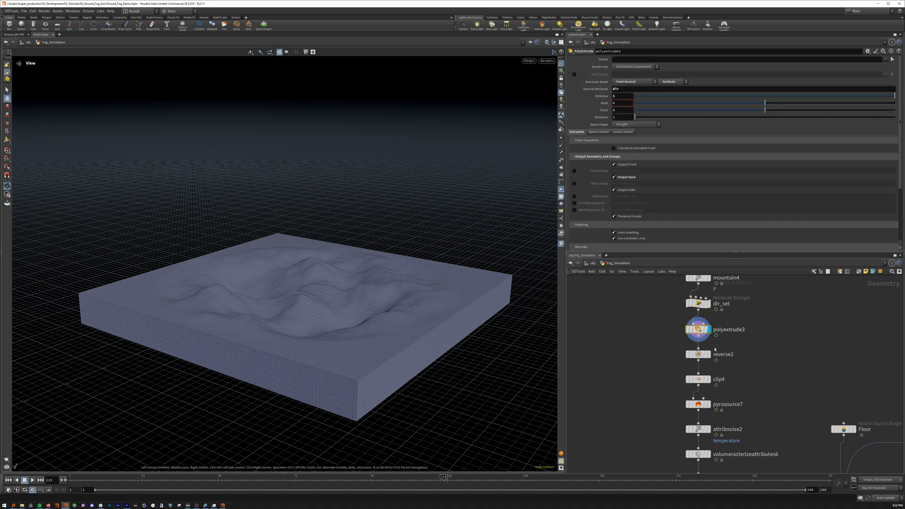
{"action": "left_click", "coordinate": [724, 353]}
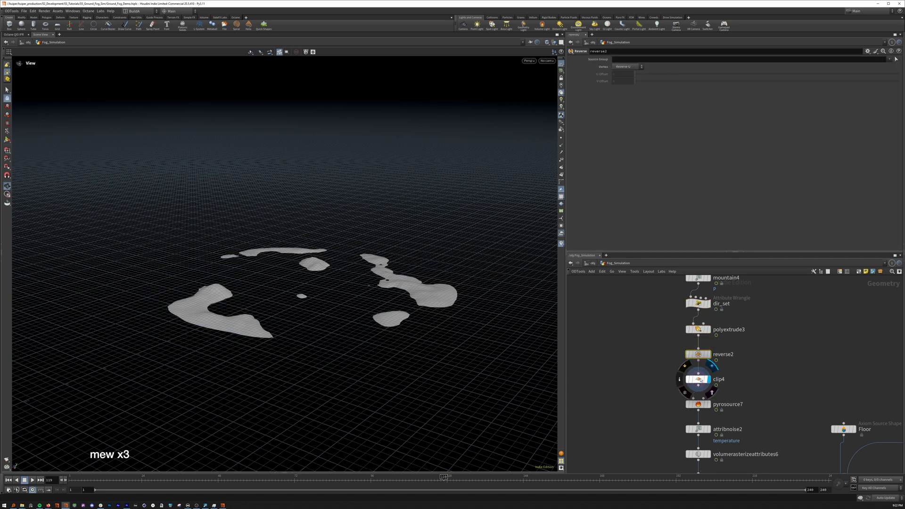
{"action": "left_click", "coordinate": [697, 379]}
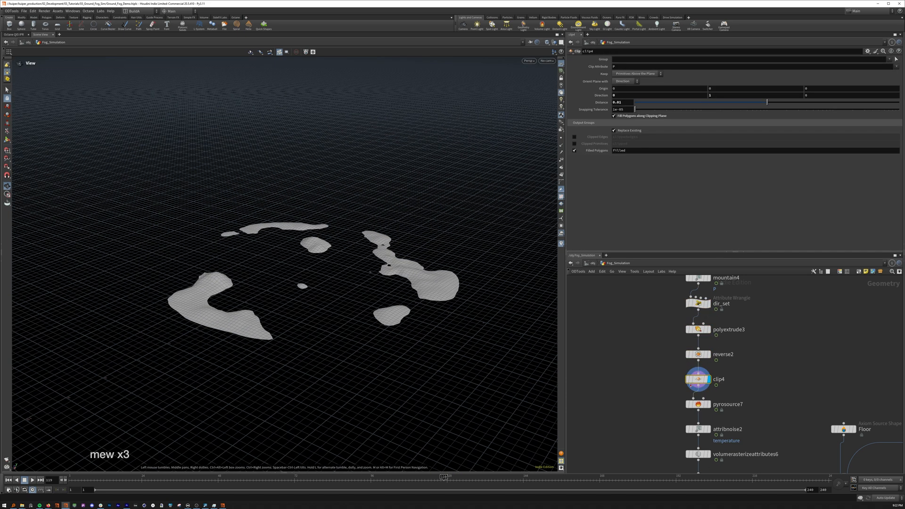
{"action": "left_click", "coordinate": [698, 404]}
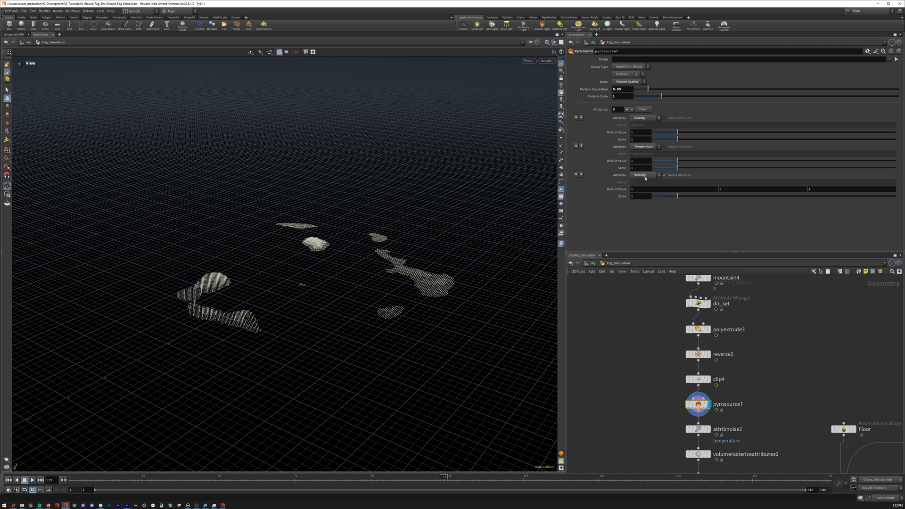
{"action": "mouse_move", "coordinate": [621, 243]}
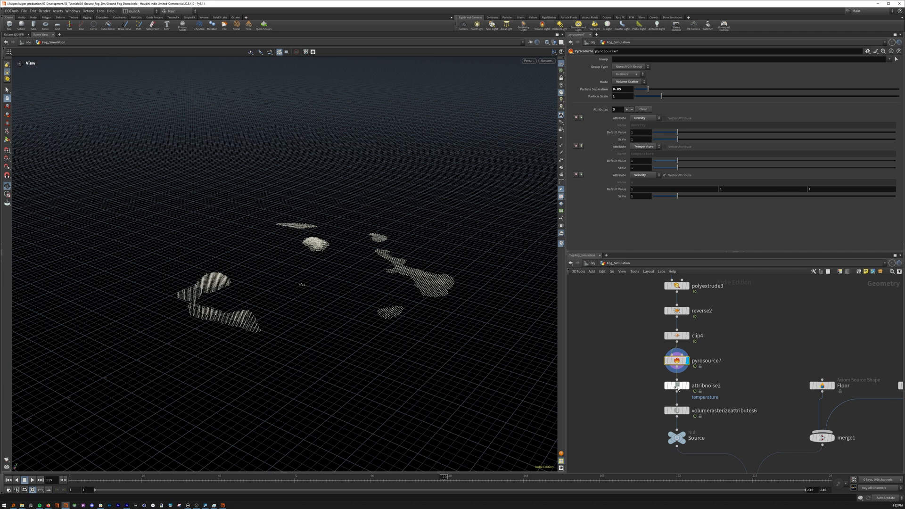
Show attribnoise2's temperature noise on the points, then the volumerasterizeattributes6 fog volumes
{"action": "left_click", "coordinate": [676, 385]}
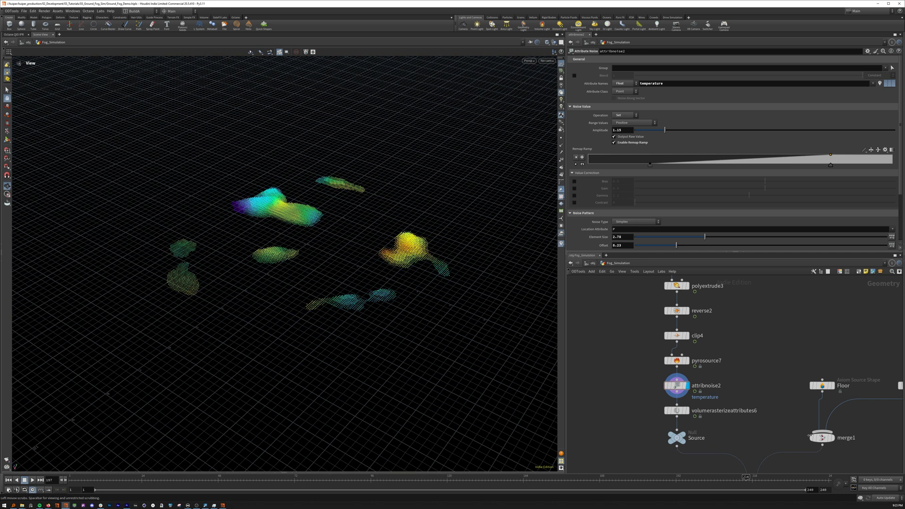
{"action": "left_click", "coordinate": [198, 477]}
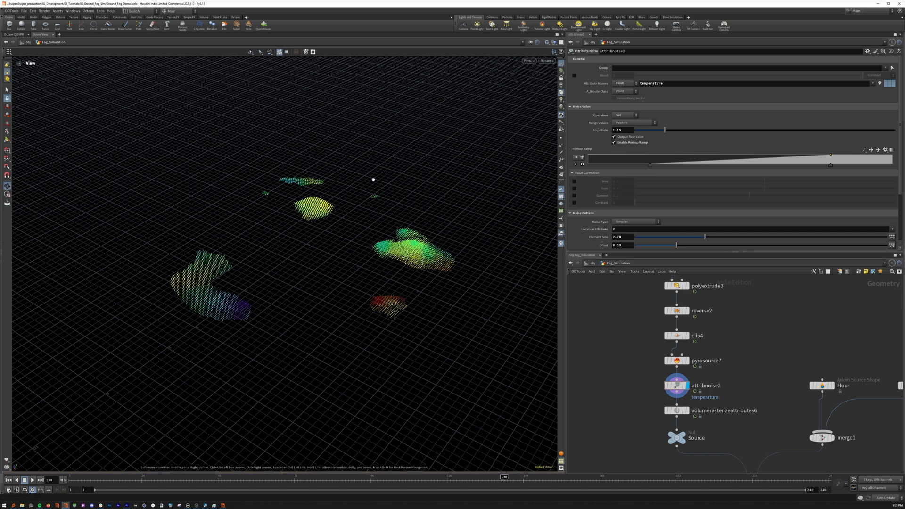
{"action": "left_click", "coordinate": [675, 410]}
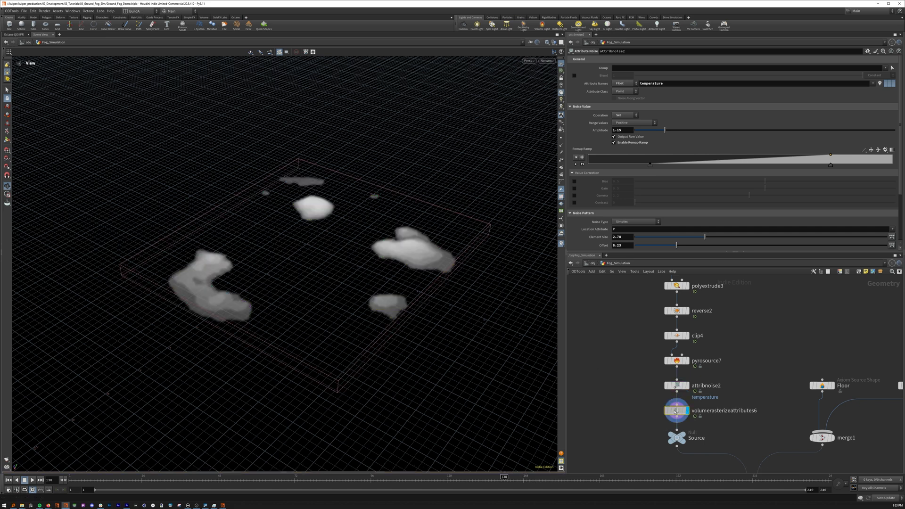
Inspect the rasterization settings, then display merge1 combining the Floor and Sink shapes
{"action": "left_click", "coordinate": [676, 410]}
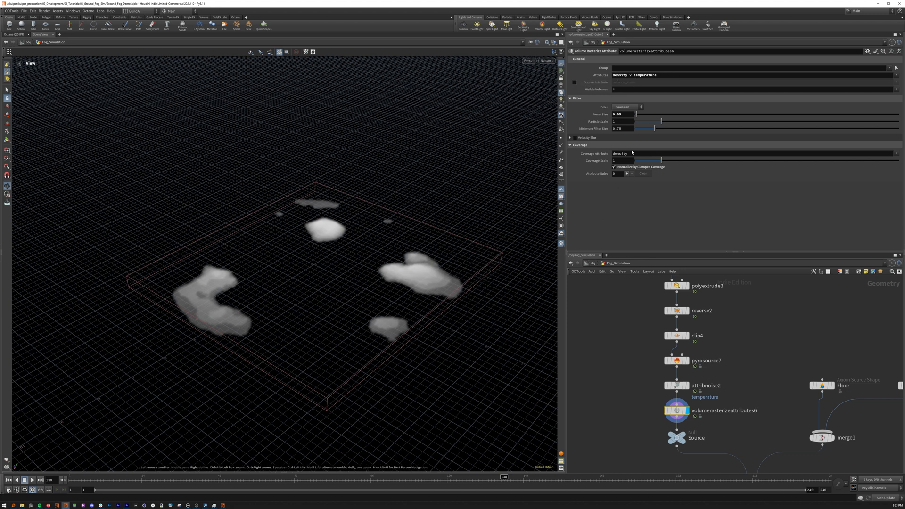
{"action": "mouse_move", "coordinate": [663, 193]}
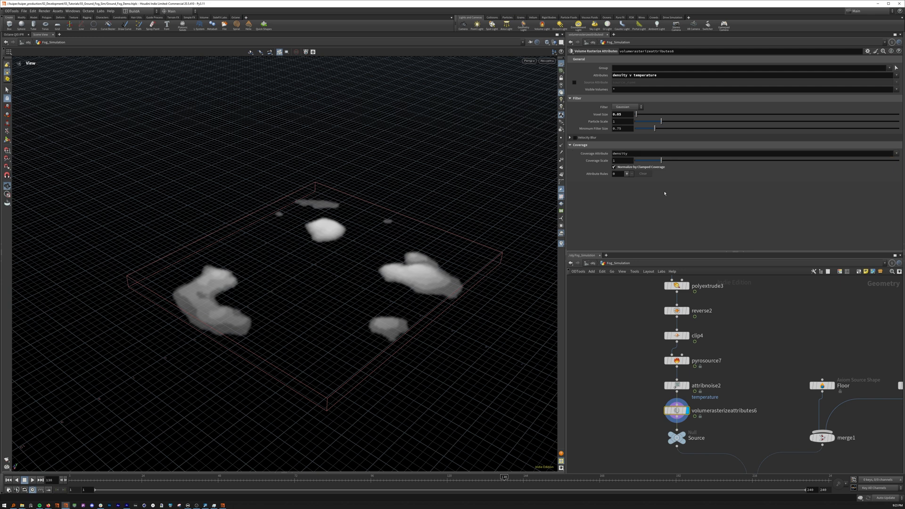
{"action": "scroll", "scroll_direction": "down", "scroll_amount": 3}
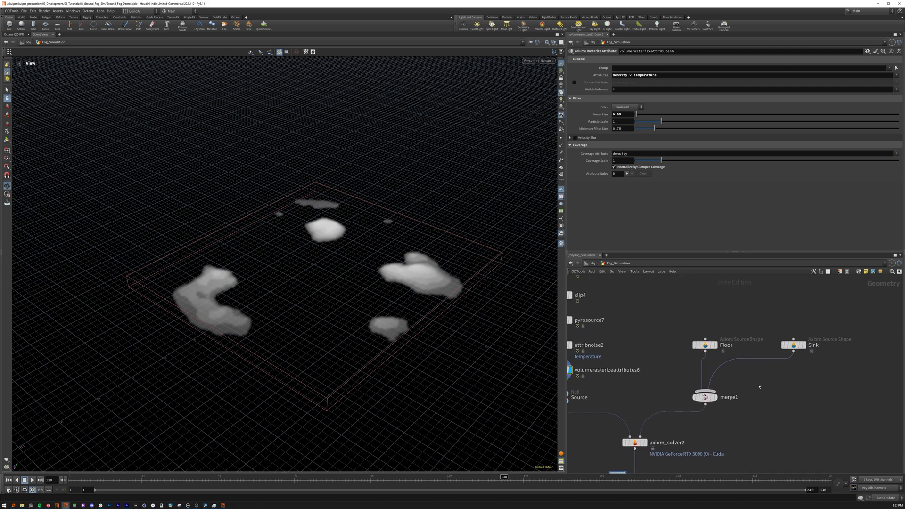
{"action": "left_click", "coordinate": [706, 397]}
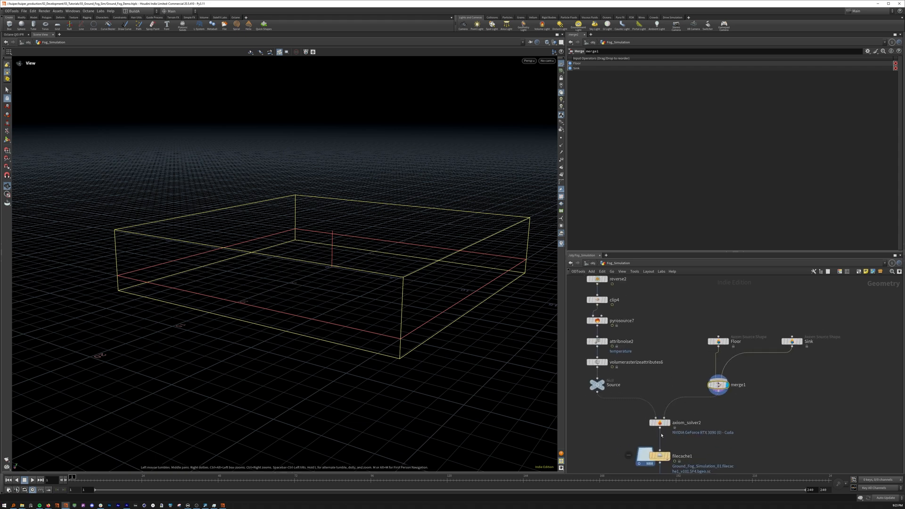
Select axiom_solver2, display its fog source volumes, then the solver result
{"action": "left_click", "coordinate": [685, 422]}
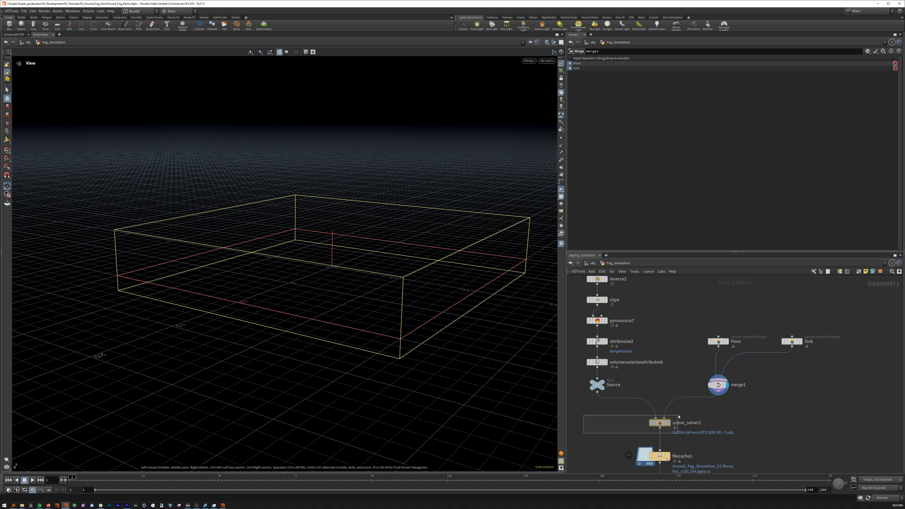
{"action": "left_click", "coordinate": [660, 422]}
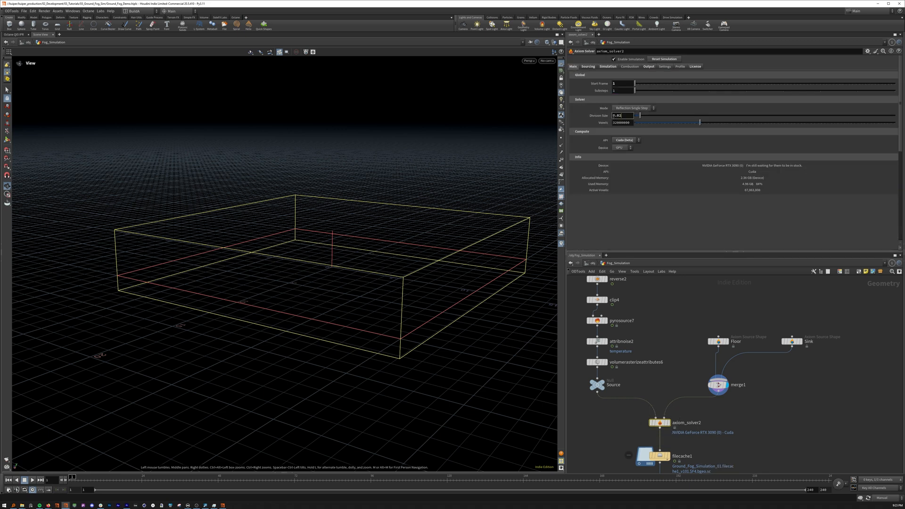
{"action": "left_click", "coordinate": [597, 385]}
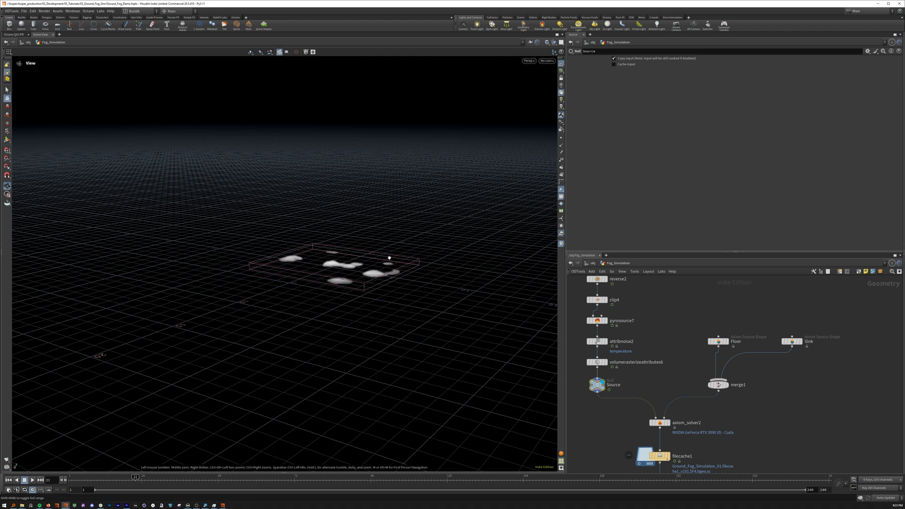
{"action": "scroll", "scroll_direction": "down", "scroll_amount": 3}
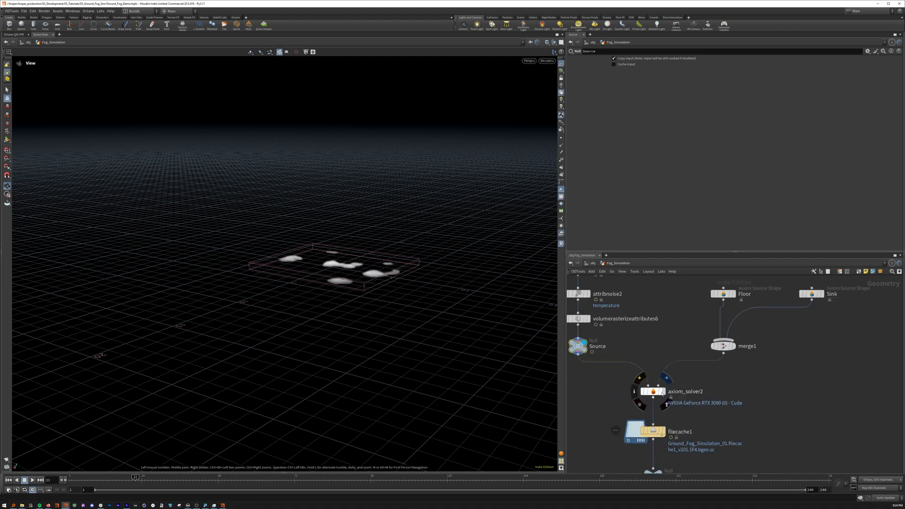
{"action": "left_click", "coordinate": [652, 391]}
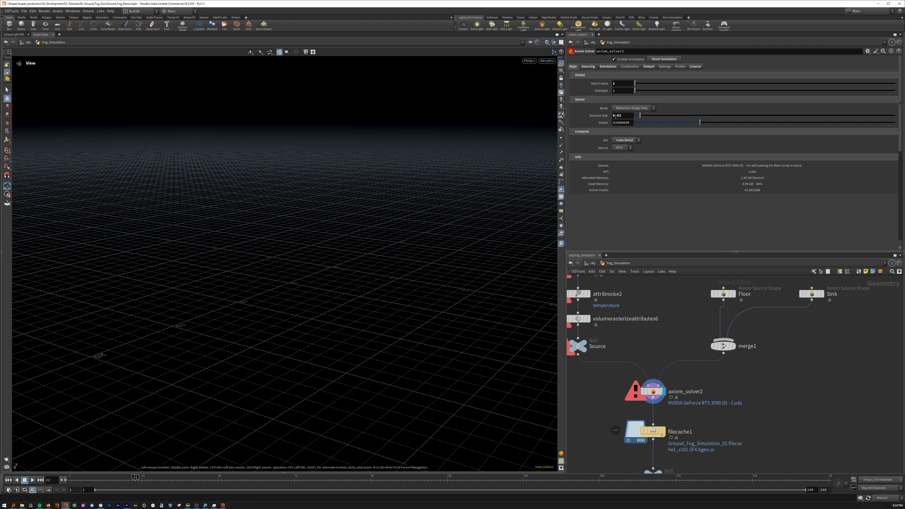
Review the solver's Sourcing, Simulation and Output settings, ending on Simulation
{"action": "left_click", "coordinate": [587, 66]}
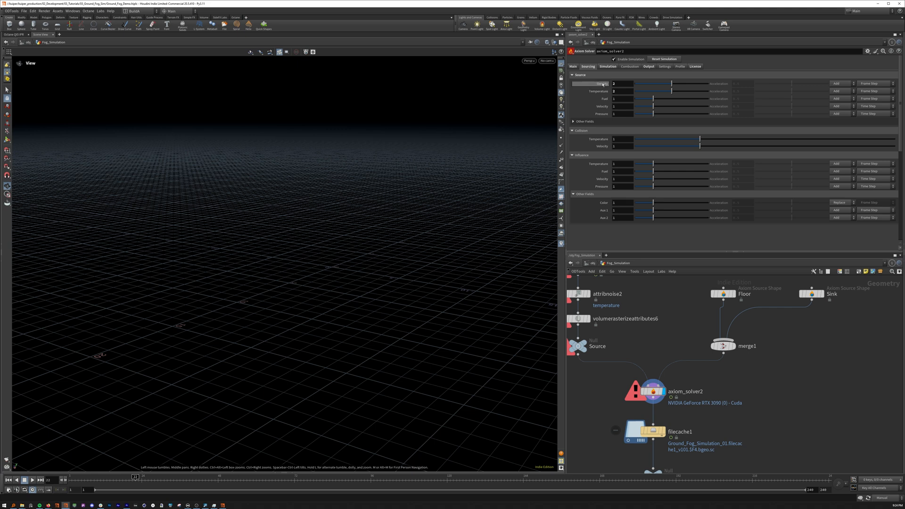
{"action": "left_click", "coordinate": [608, 66]}
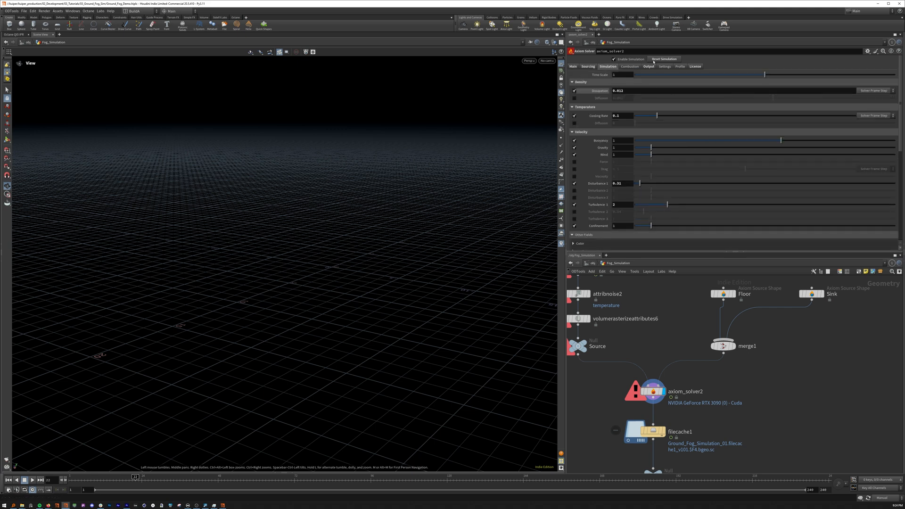
{"action": "left_click", "coordinate": [649, 66]}
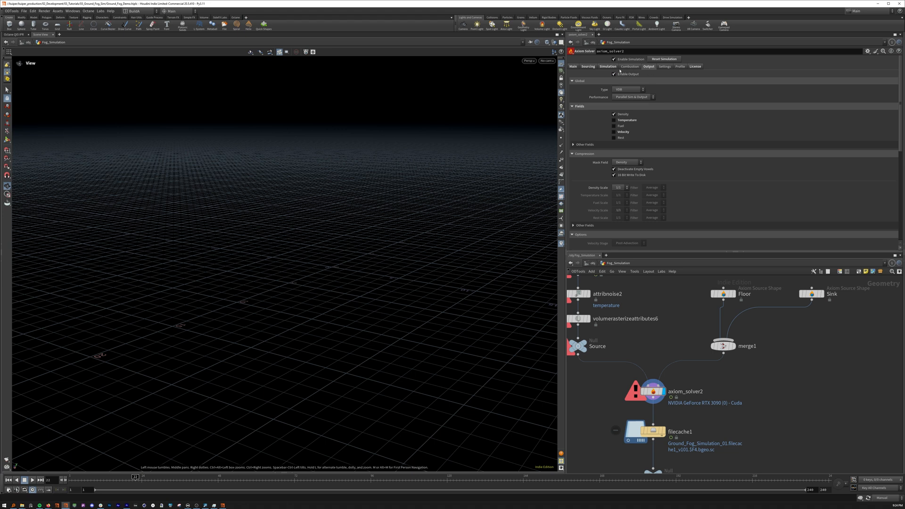
{"action": "left_click", "coordinate": [608, 66]}
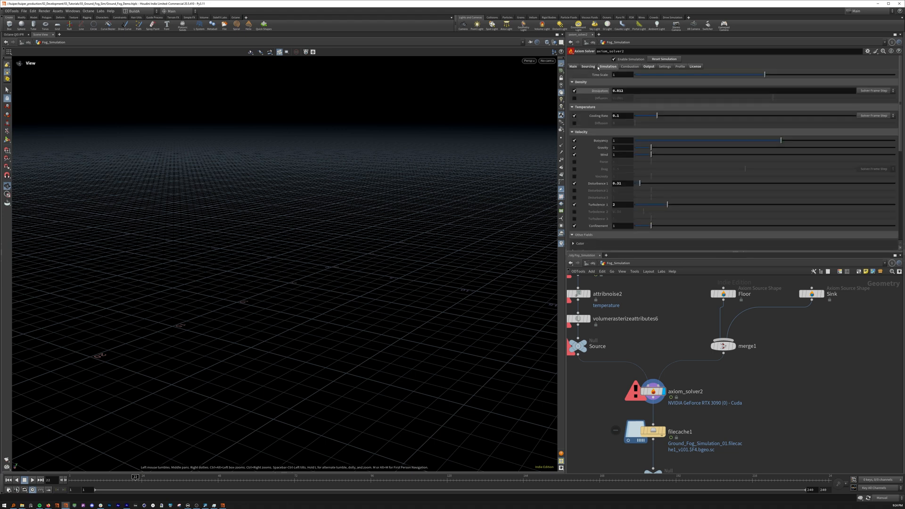
{"action": "mouse_move", "coordinate": [601, 90]}
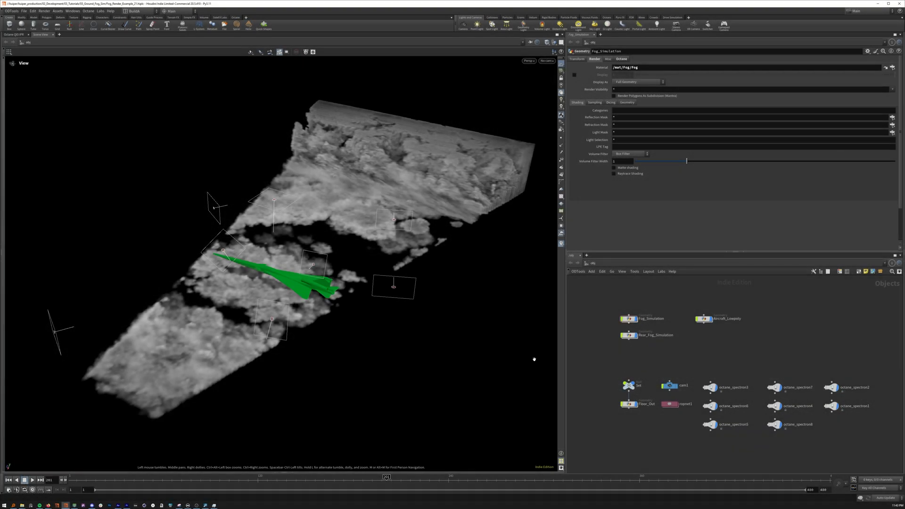
{"action": "mouse_move", "coordinate": [315, 233]}
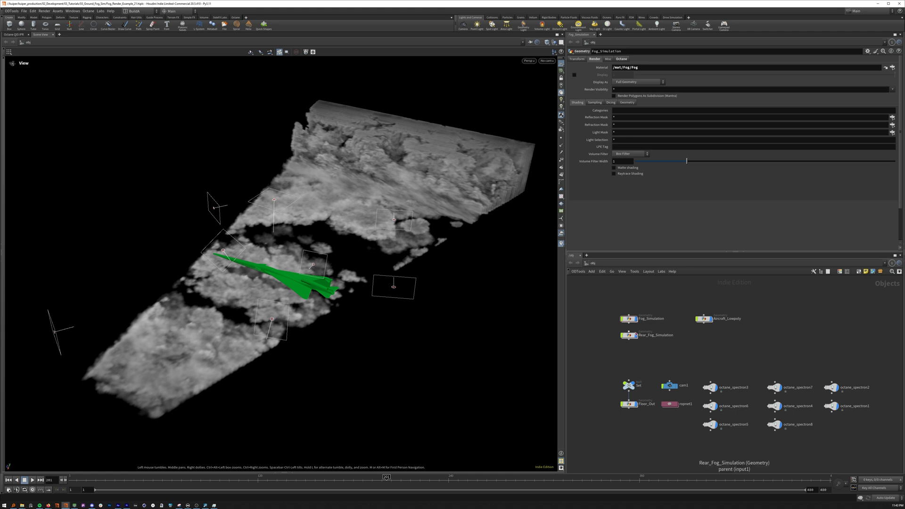
Select the Rear_Fog_Simulation object to highlight its fog volume around the aircraft
{"action": "left_click", "coordinate": [650, 319]}
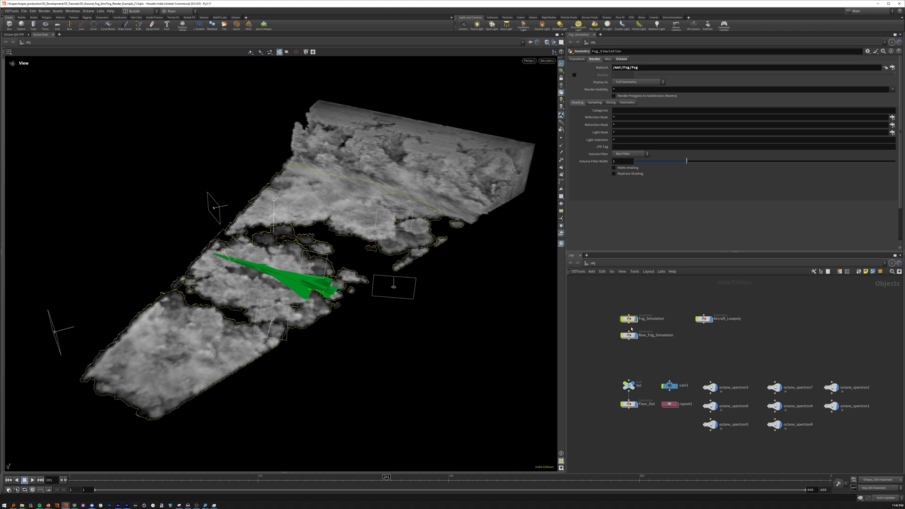
{"action": "mouse_move", "coordinate": [515, 324]}
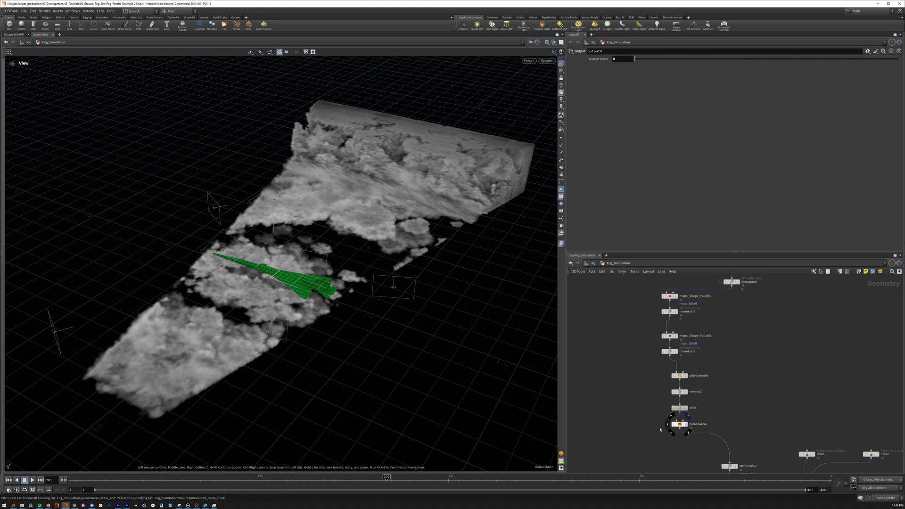
Display pyrosource7 points, the noisy ground surface, the extruded source puffs and their rasterized density volumes
{"action": "left_click", "coordinate": [680, 424]}
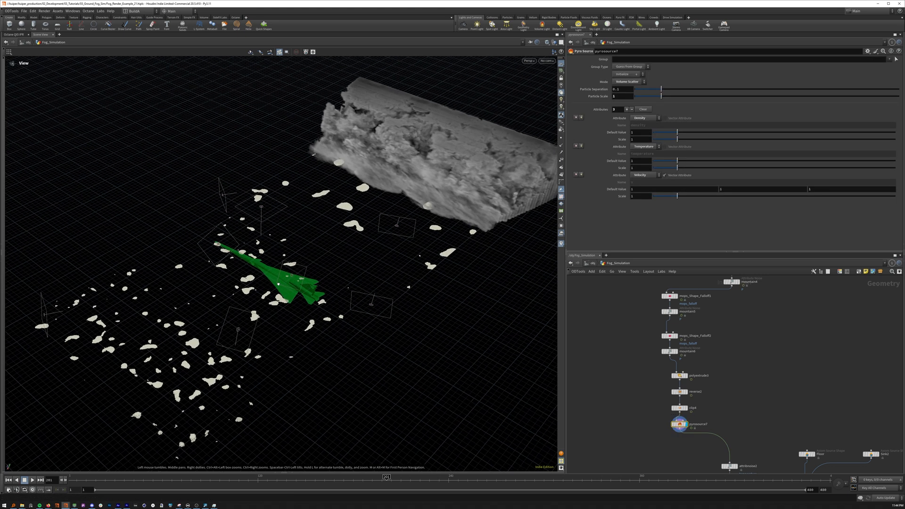
{"action": "left_click_drag", "start_coordinate": [277, 260], "coordinate": [277, 231]}
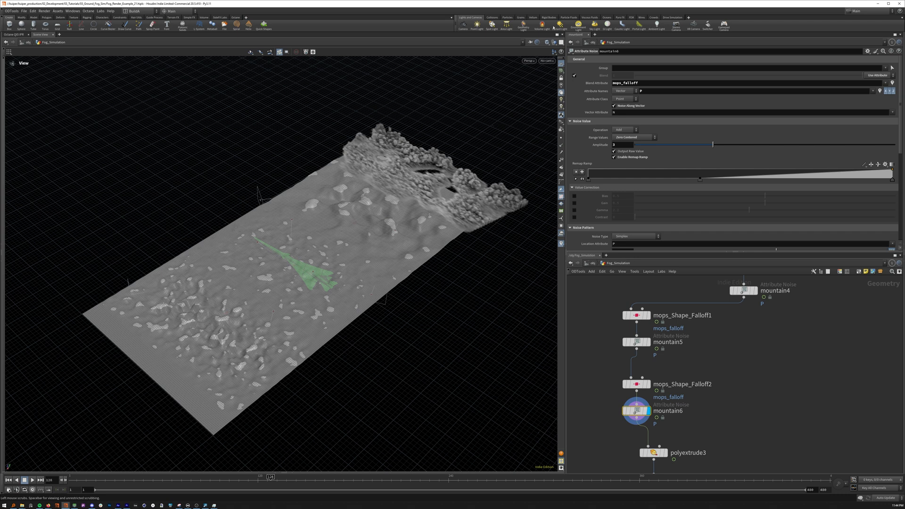
{"action": "left_click", "coordinate": [559, 43]}
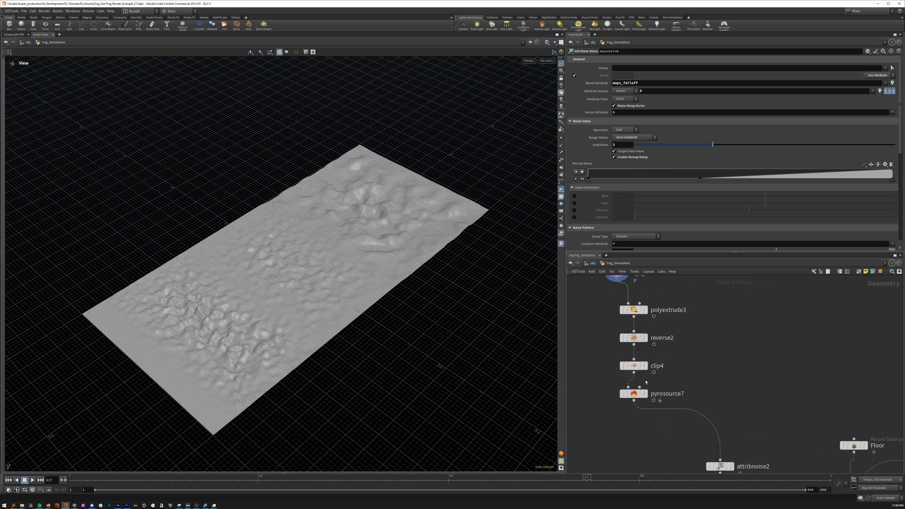
{"action": "left_click", "coordinate": [634, 393]}
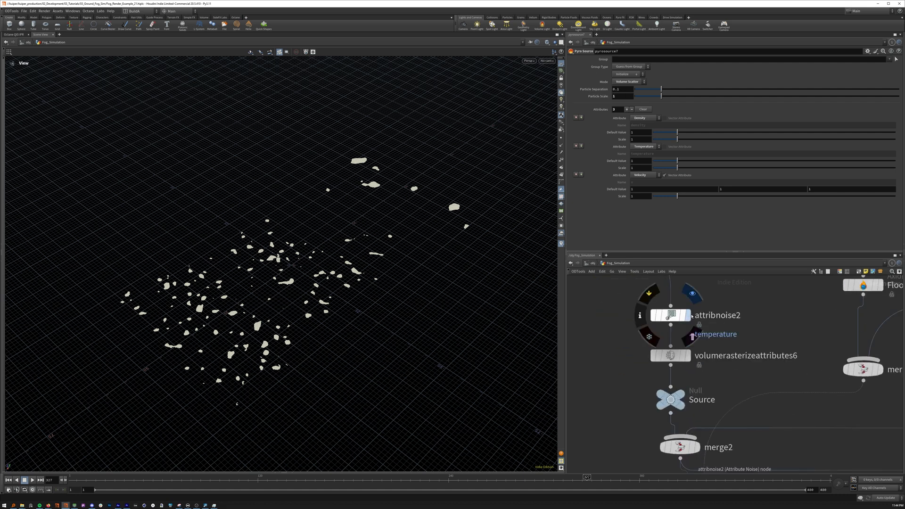
{"action": "left_click", "coordinate": [670, 315]}
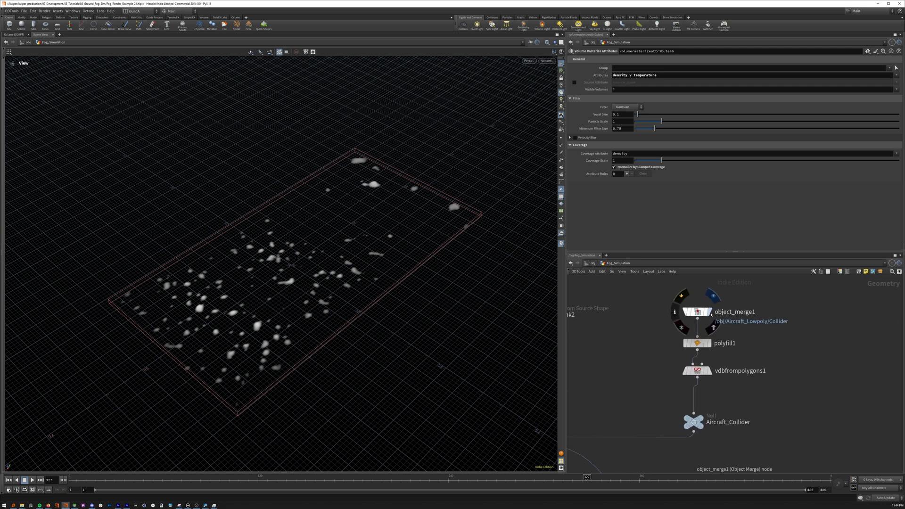
Display object_merge1's jet and the Aircraft_Collider output, then inspect vdbfrompolygons1's conversion settings
{"action": "left_click", "coordinate": [697, 312]}
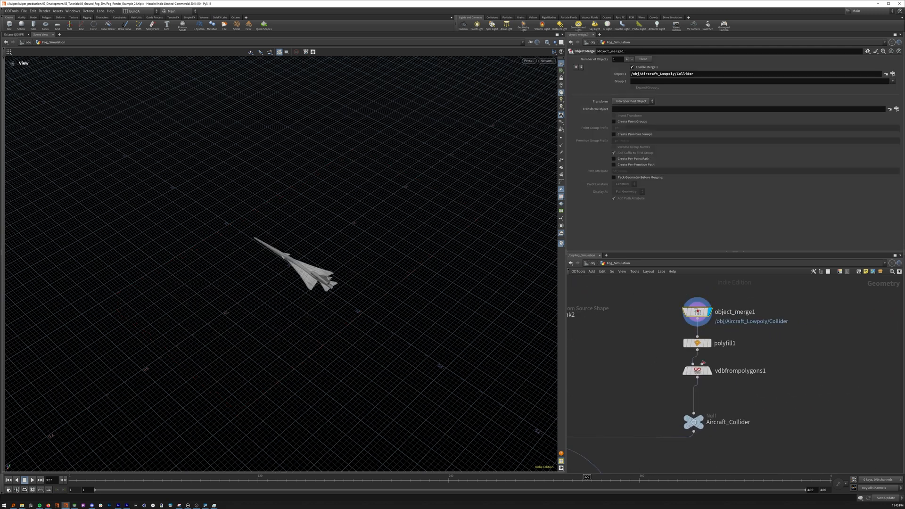
{"action": "left_click", "coordinate": [693, 421]}
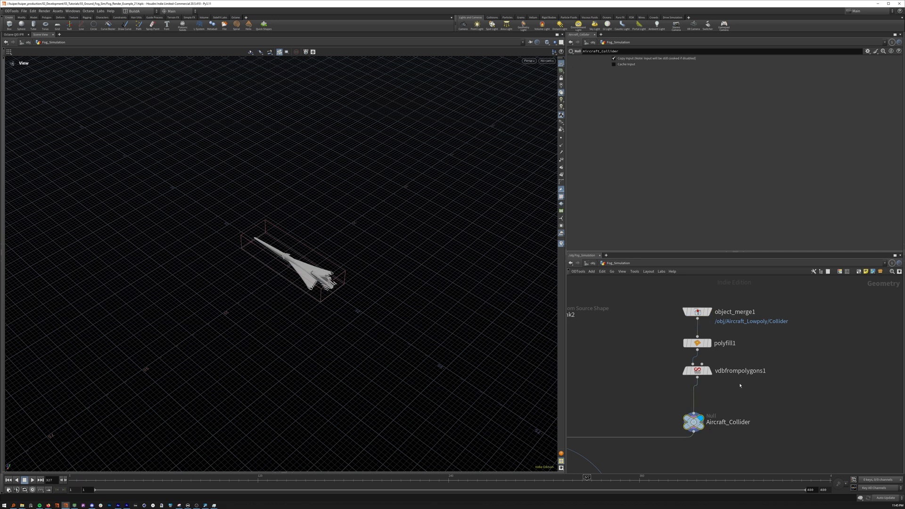
{"action": "left_click", "coordinate": [698, 370]}
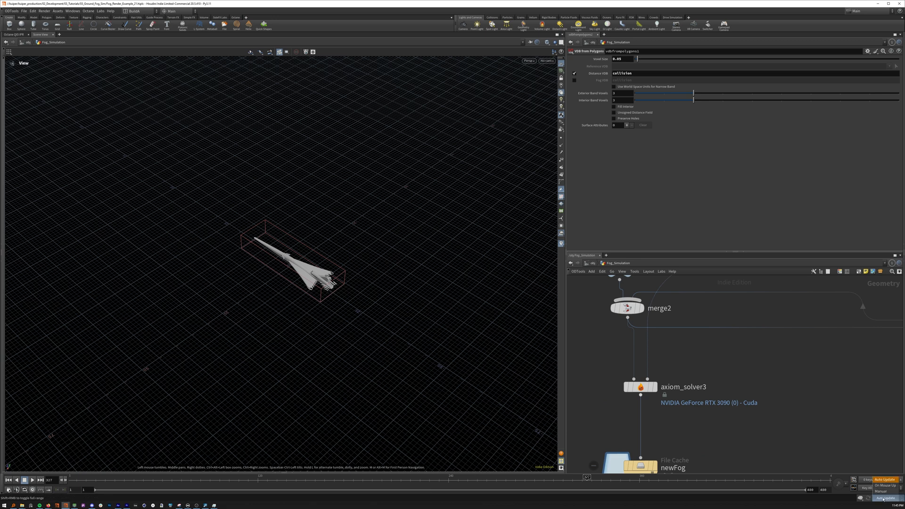
Set manual updates, then review axiom_solver3's sourcing, simulation, wind and turbulence settings
{"action": "left_click", "coordinate": [640, 386]}
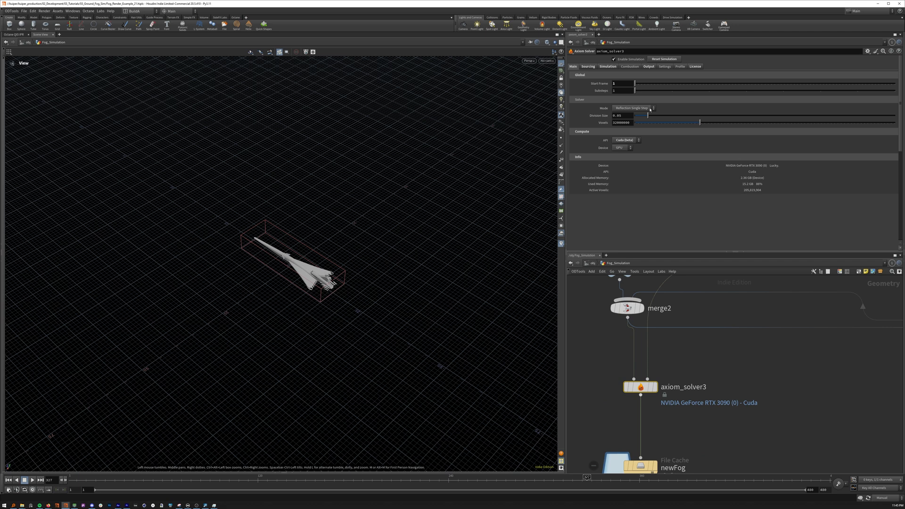
{"action": "left_click", "coordinate": [589, 66]}
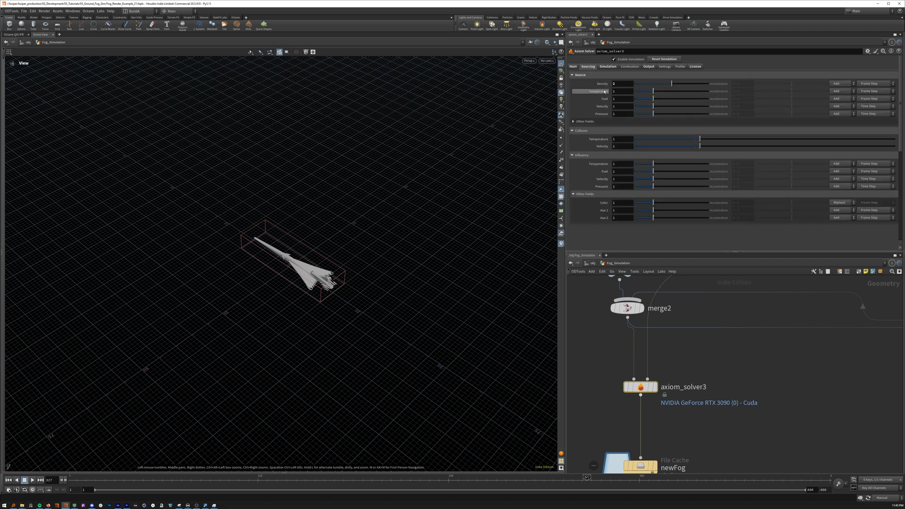
{"action": "left_click", "coordinate": [608, 66]}
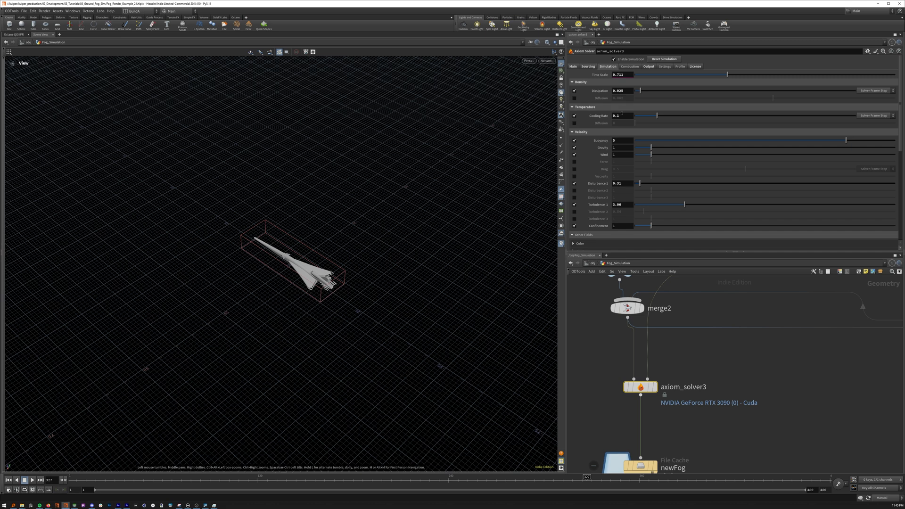
{"action": "scroll", "scroll_direction": "down", "scroll_amount": 3}
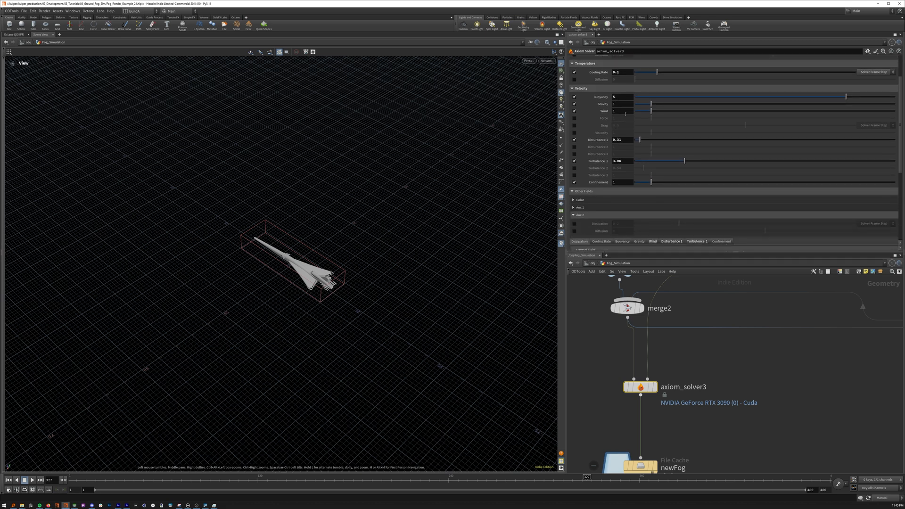
{"action": "scroll", "scroll_direction": "down", "scroll_amount": 3}
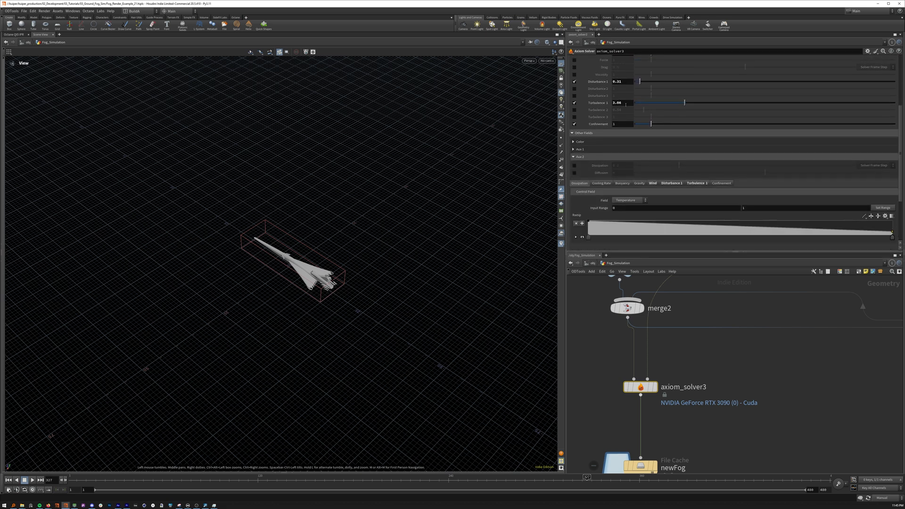
{"action": "left_click", "coordinate": [696, 176]}
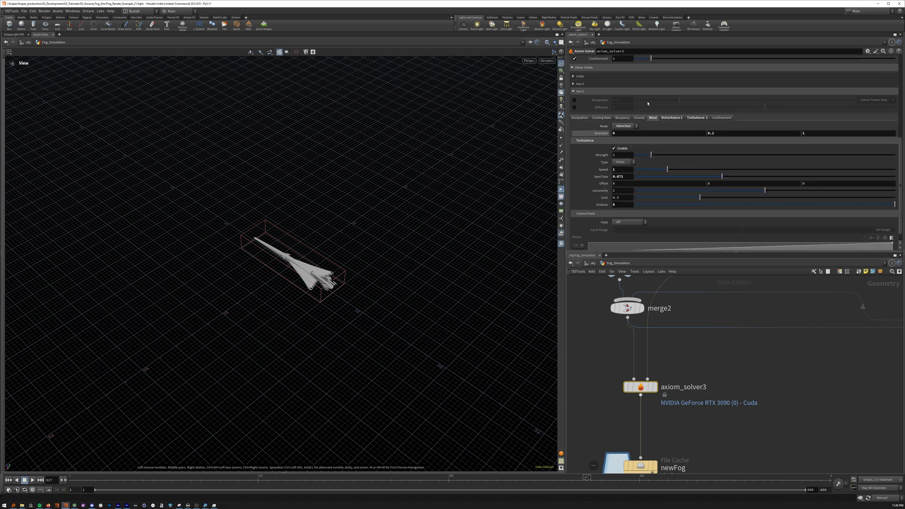
{"action": "mouse_move", "coordinate": [657, 119]}
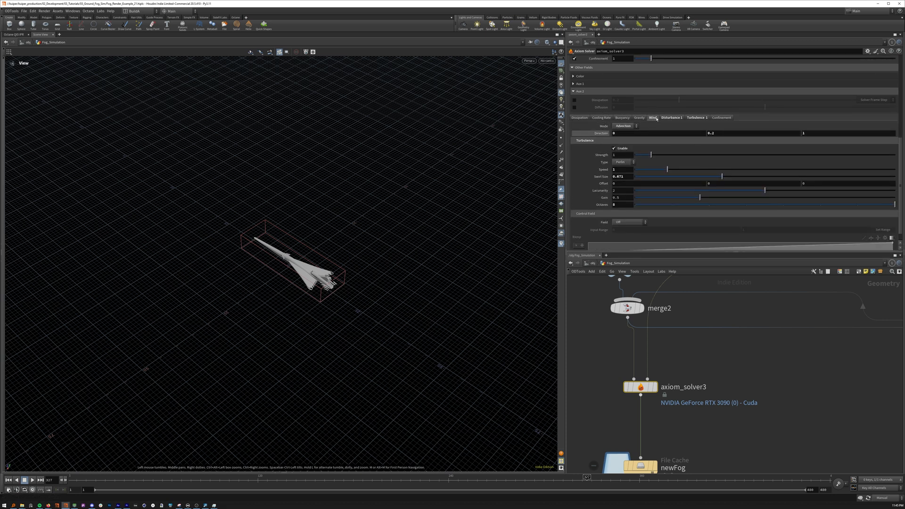
{"action": "left_click", "coordinate": [623, 125]}
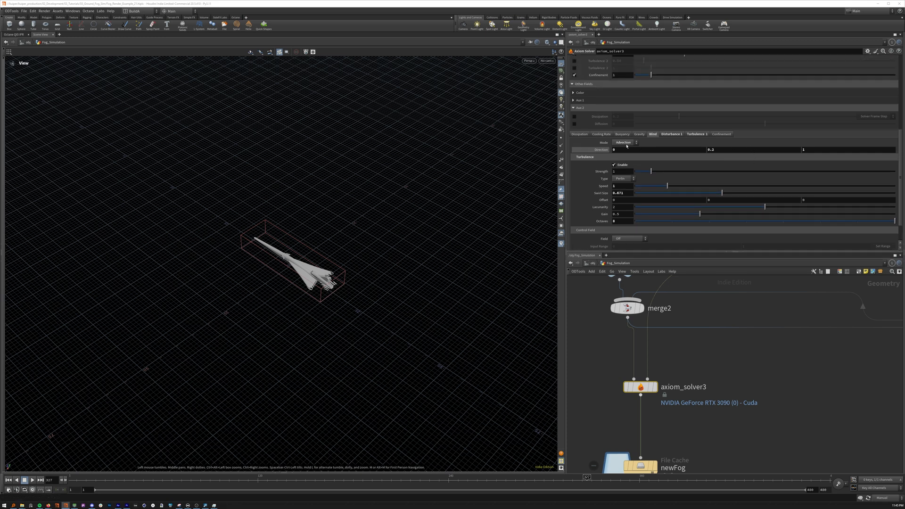
Bring up the solver's output field settings feeding the cached fog file
{"action": "scroll", "scroll_direction": "up", "scroll_amount": 3}
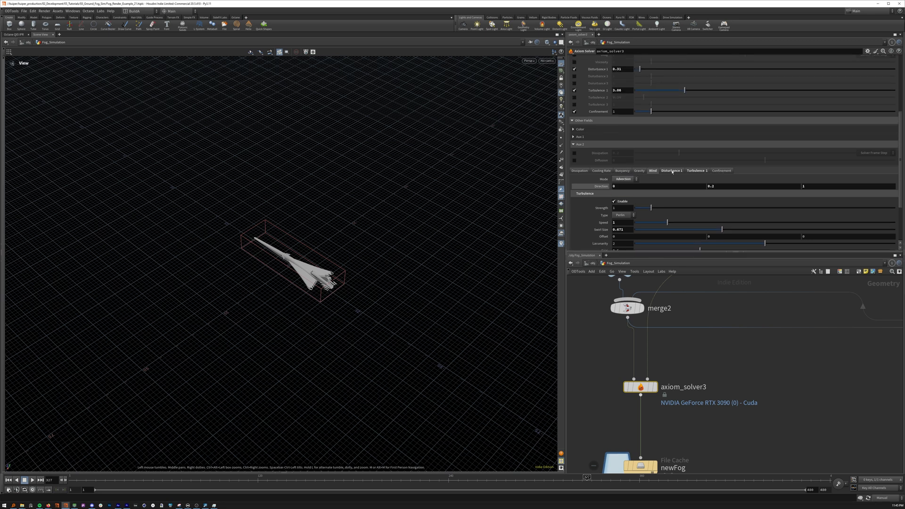
{"action": "scroll", "scroll_direction": "up", "scroll_amount": 3}
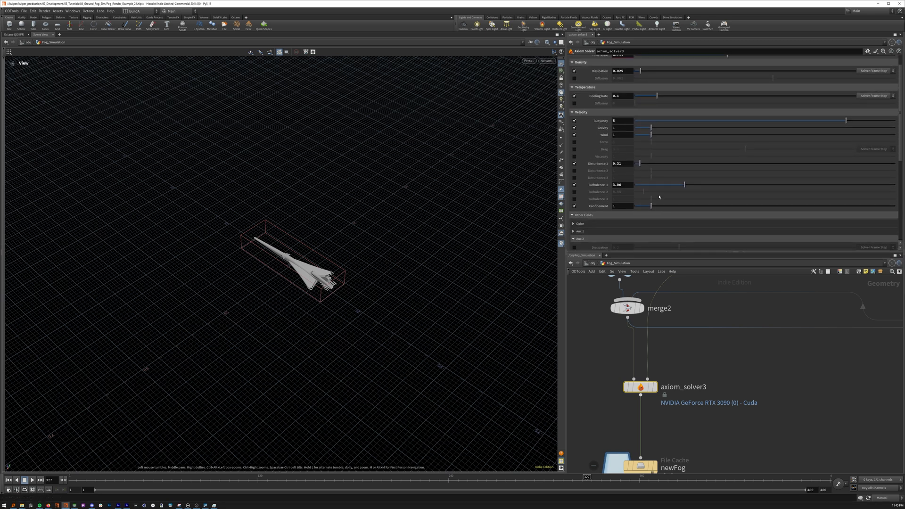
{"action": "left_click", "coordinate": [649, 66]}
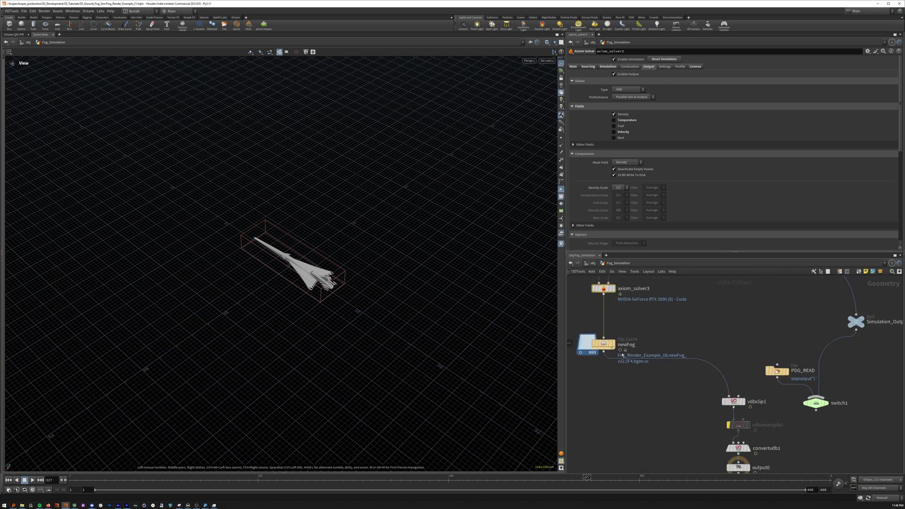
Display convertvdb1's cached fog volume over terrain, then return to the render scene
{"action": "left_click", "coordinate": [604, 343]}
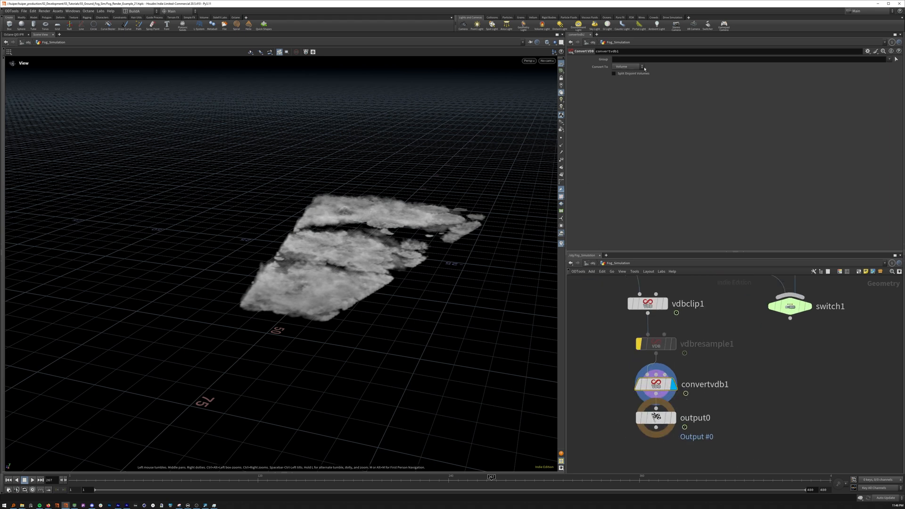
{"action": "mouse_move", "coordinate": [685, 245]}
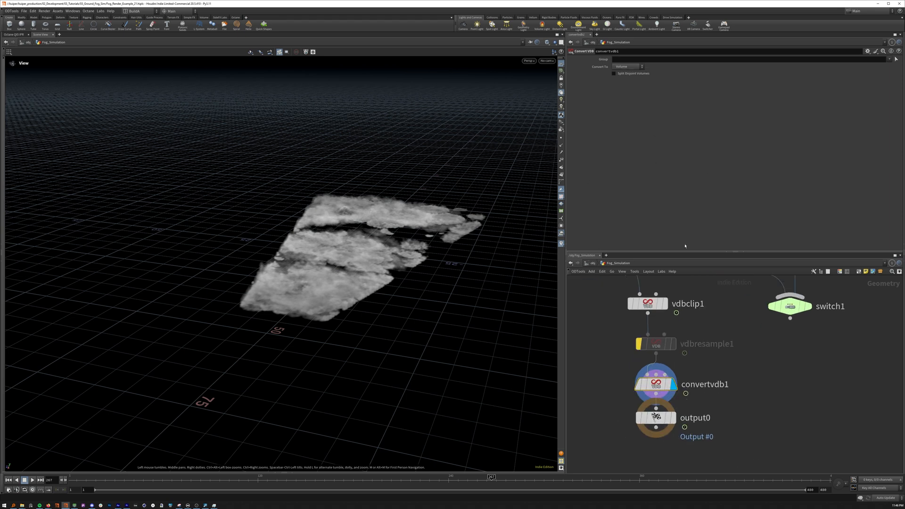
{"action": "left_click", "coordinate": [655, 418]}
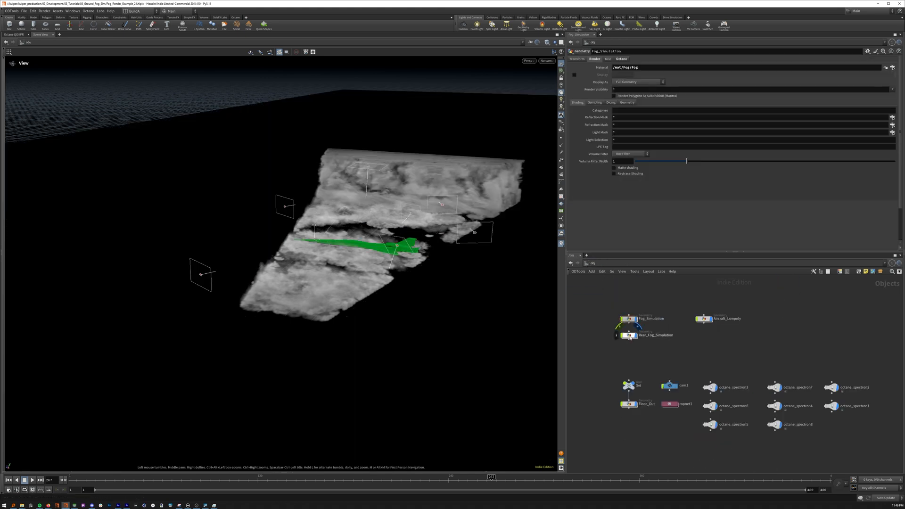
Dive into Rear_Fog_Simulation, inspect mops_Shape_Falloff2's cylinder source and display filecache1's fog bank
{"action": "double_click", "coordinate": [629, 335]}
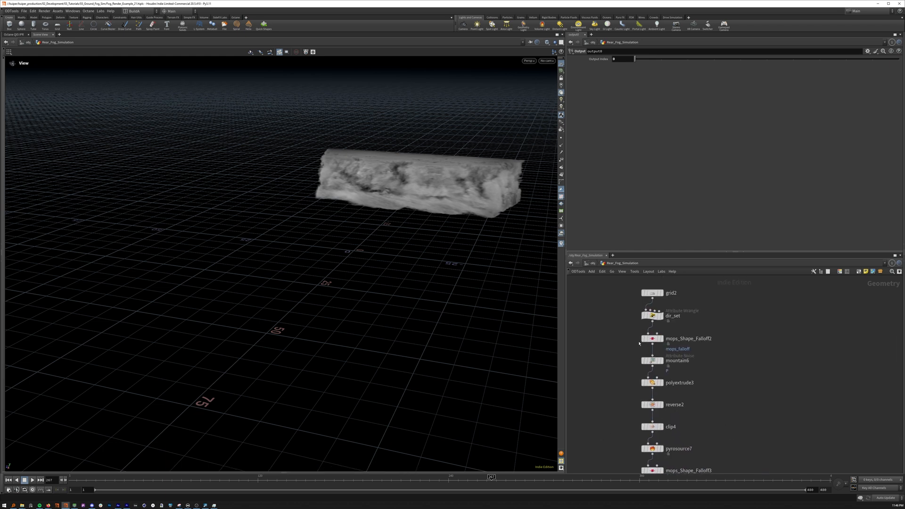
{"action": "left_click", "coordinate": [652, 339]}
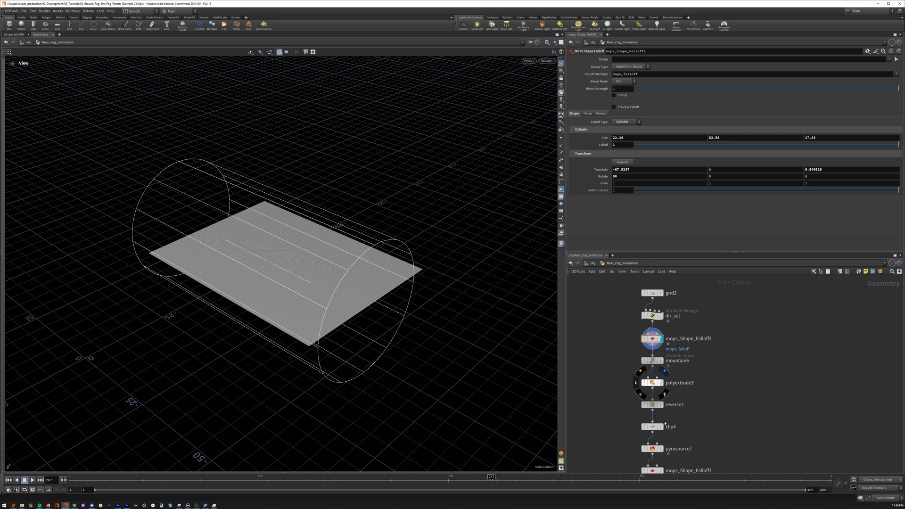
{"action": "left_click", "coordinate": [670, 426]}
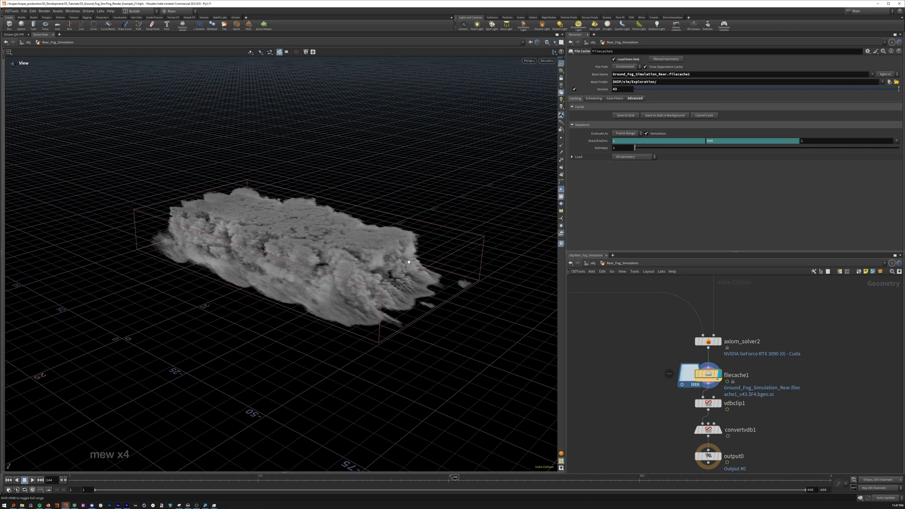
Review the rear fog solver's Simulation, Output and Main resolution settings on axiom_solver2
{"action": "left_click", "coordinate": [708, 342]}
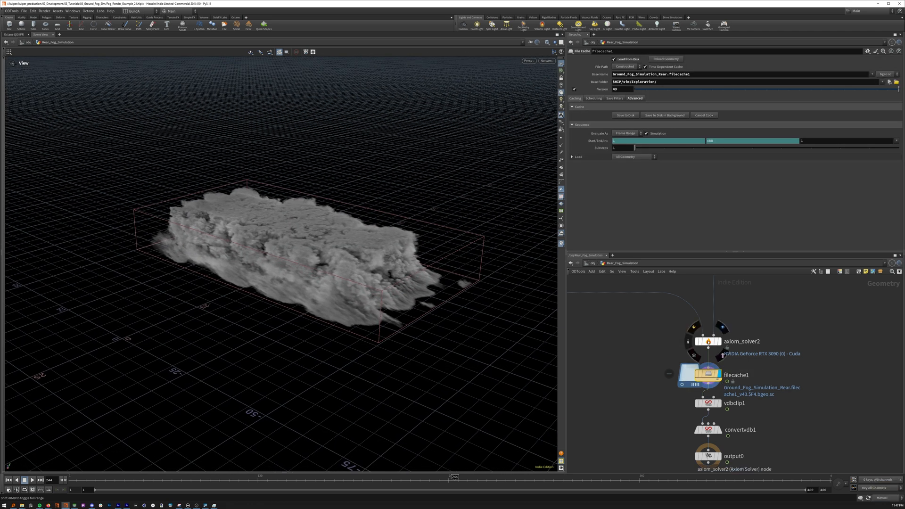
{"action": "left_click", "coordinate": [707, 341]}
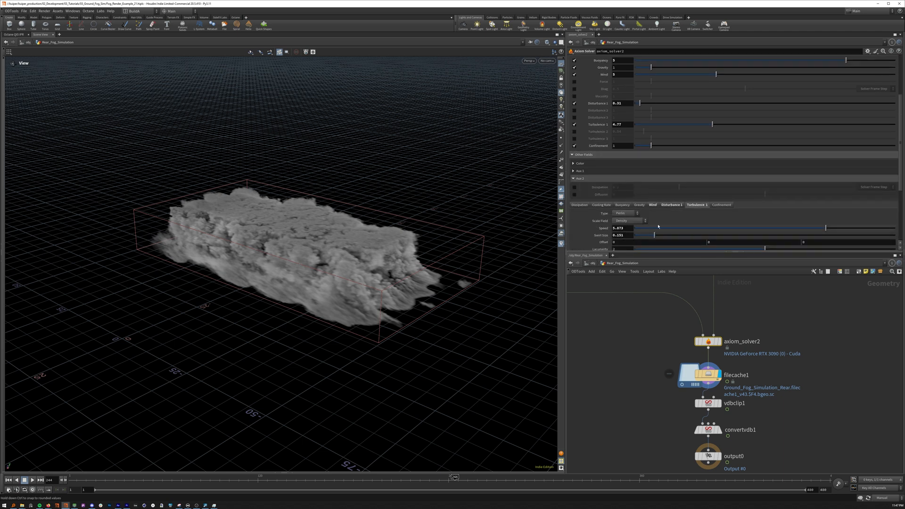
{"action": "scroll", "scroll_direction": "up", "scroll_amount": 3}
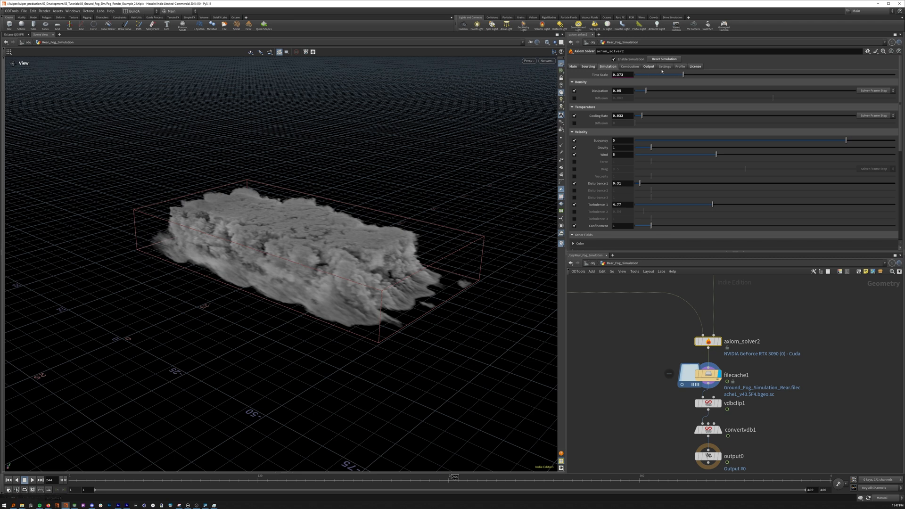
{"action": "left_click", "coordinate": [649, 66]}
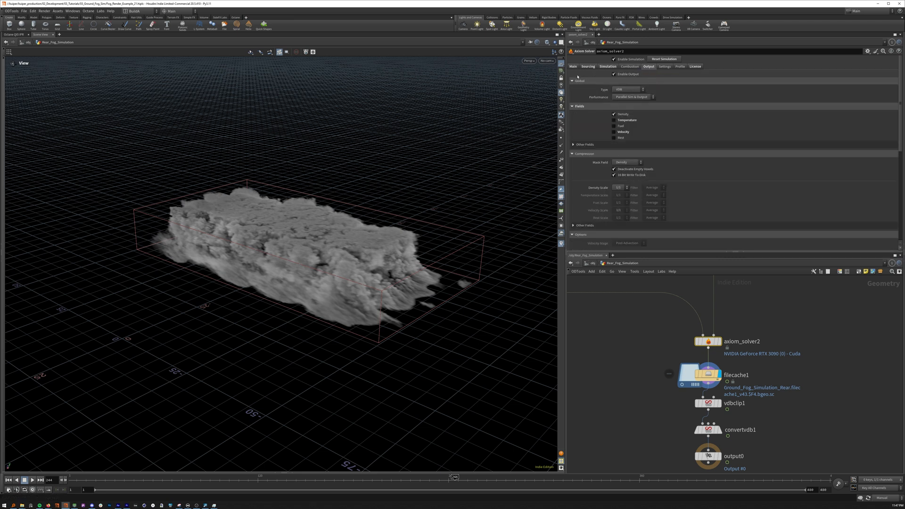
{"action": "left_click", "coordinate": [588, 66]}
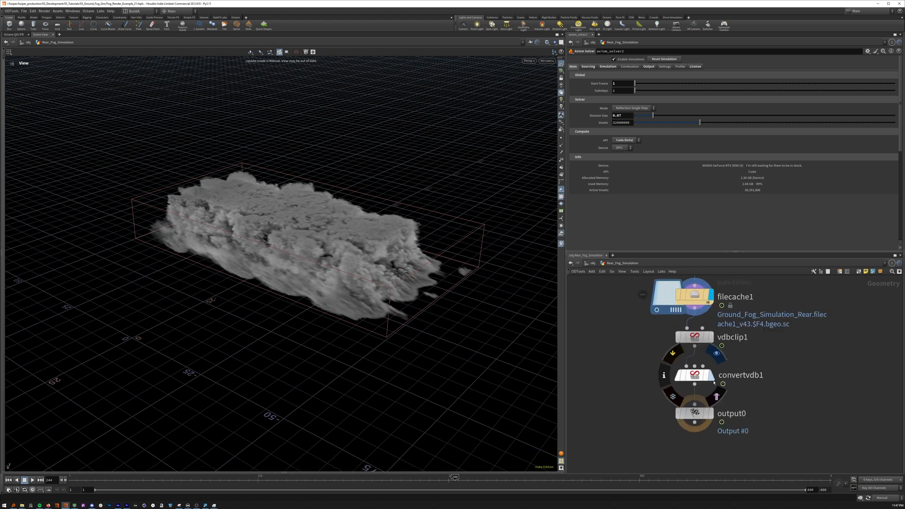
Inspect convertvdb1's geometry info showing the fog volume's bounds and voxel counts
{"action": "left_click", "coordinate": [695, 374]}
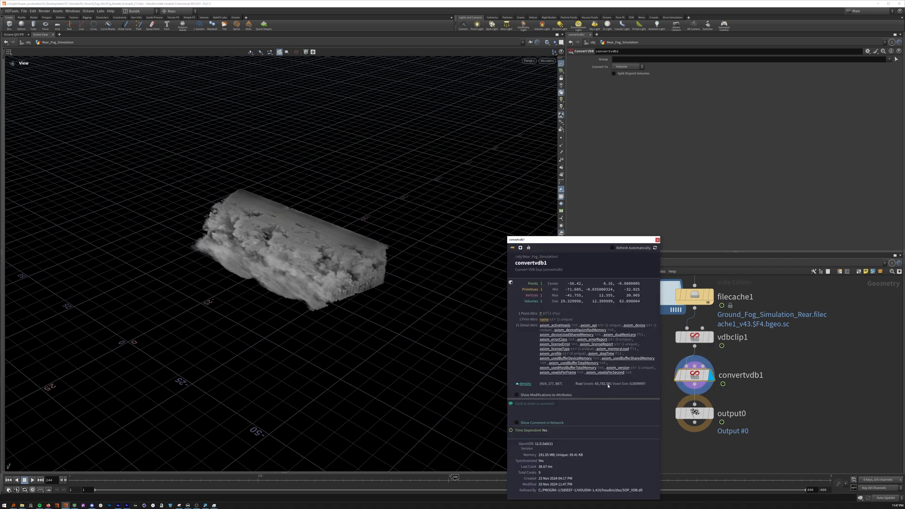
{"action": "mouse_move", "coordinate": [804, 404]}
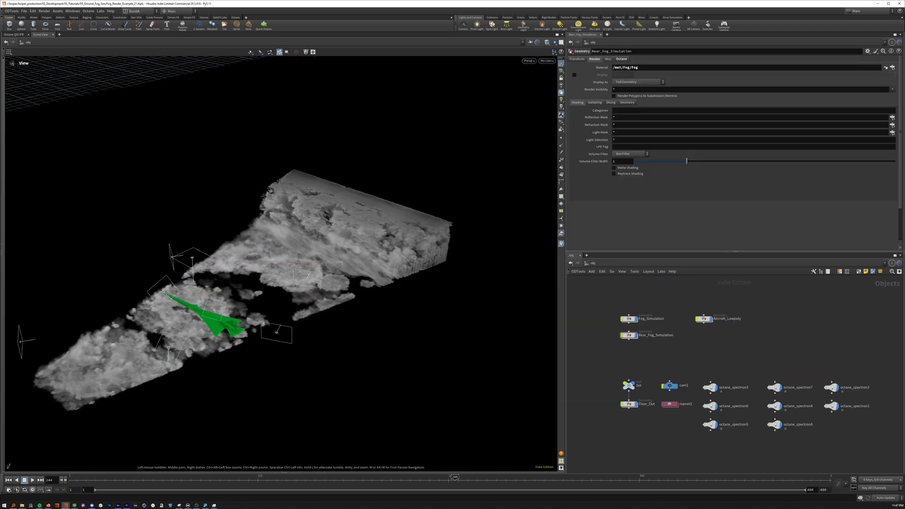
Look through the scene camera cam1 in the viewport
{"action": "left_click", "coordinate": [546, 60]}
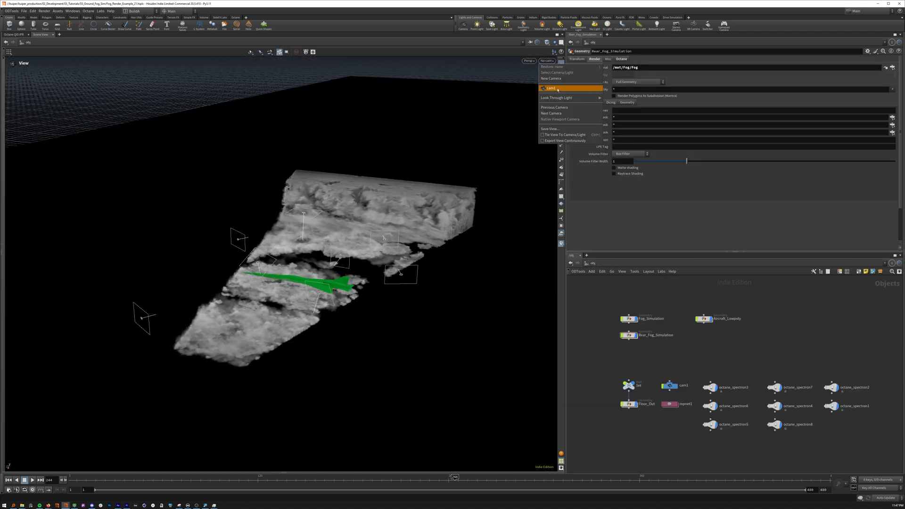
{"action": "left_click", "coordinate": [550, 87]}
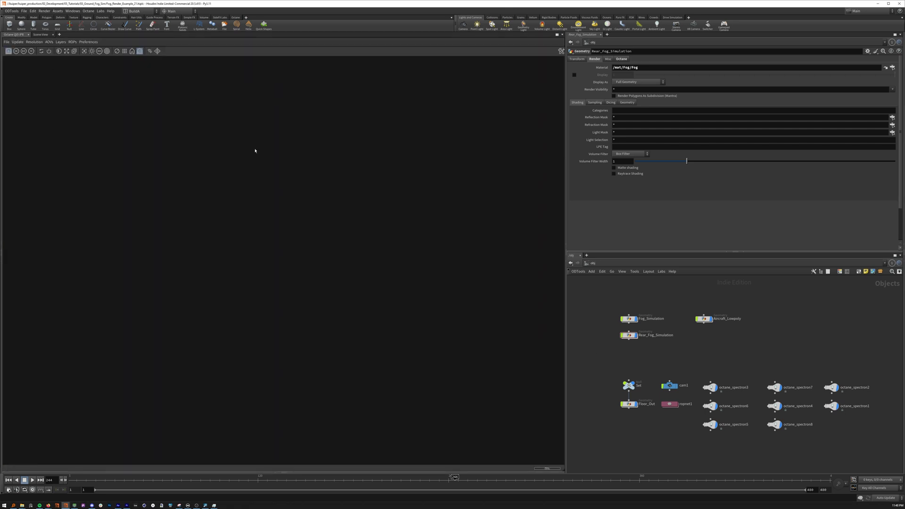
{"action": "mouse_move", "coordinate": [303, 143]}
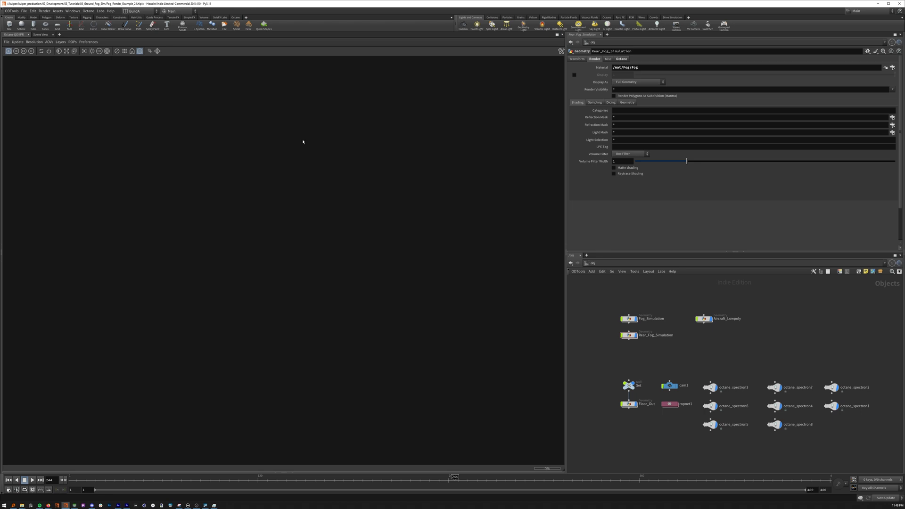
{"action": "mouse_move", "coordinate": [300, 134]}
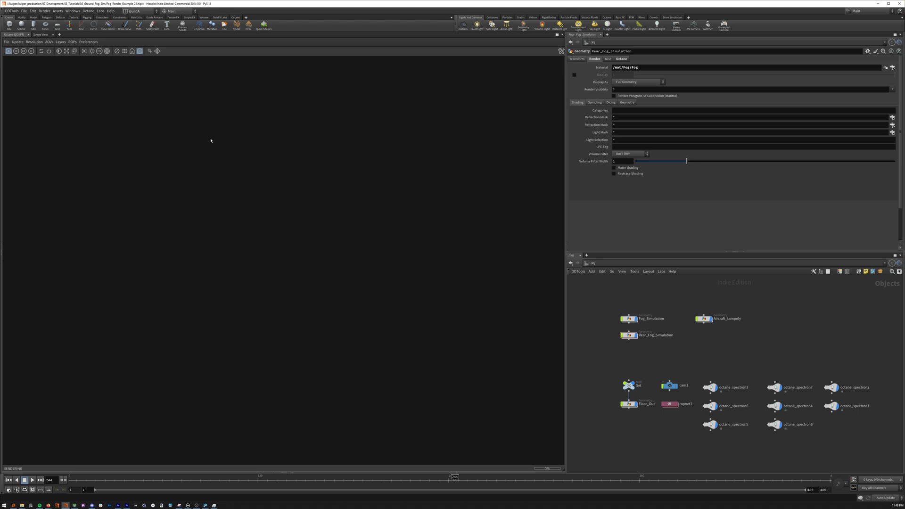
{"action": "mouse_move", "coordinate": [176, 110]}
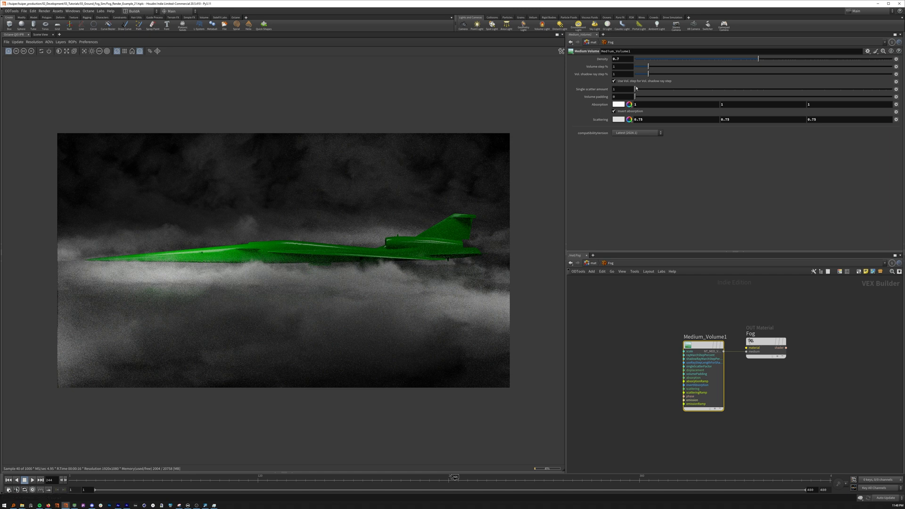
{"action": "mouse_move", "coordinate": [605, 351]}
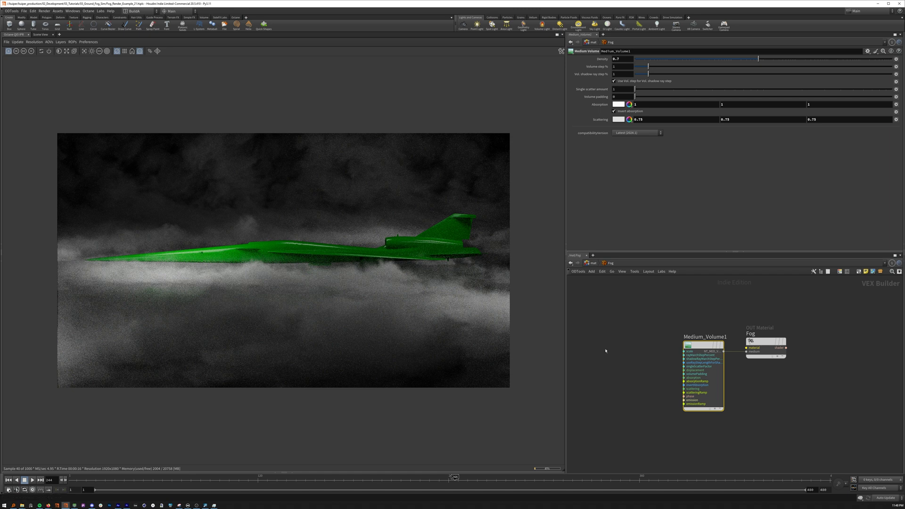